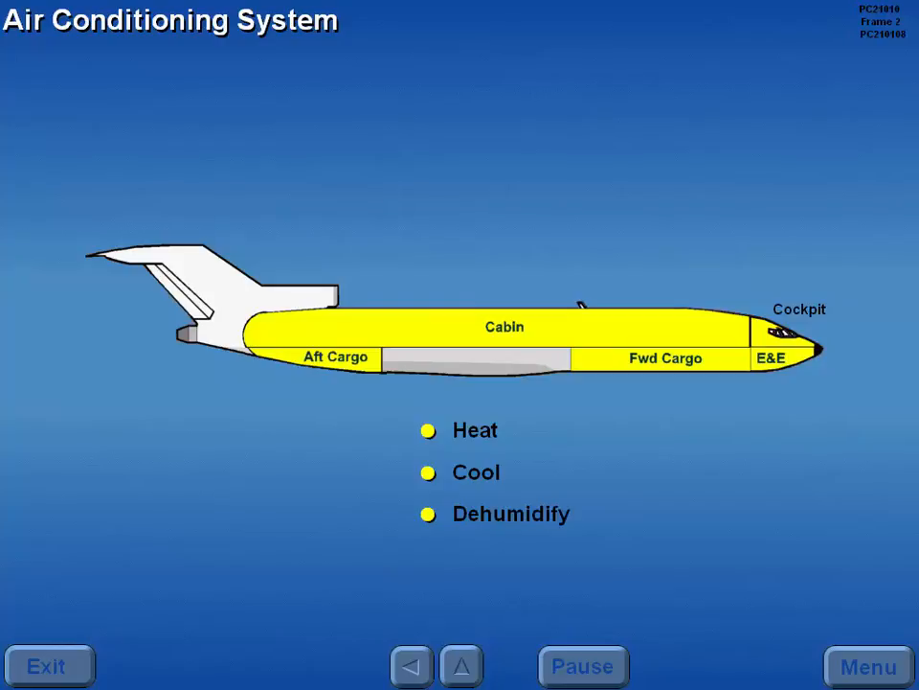
Advance through the bleed sources slide to the Air Conditioning Packs slide.
left_click(461, 666)
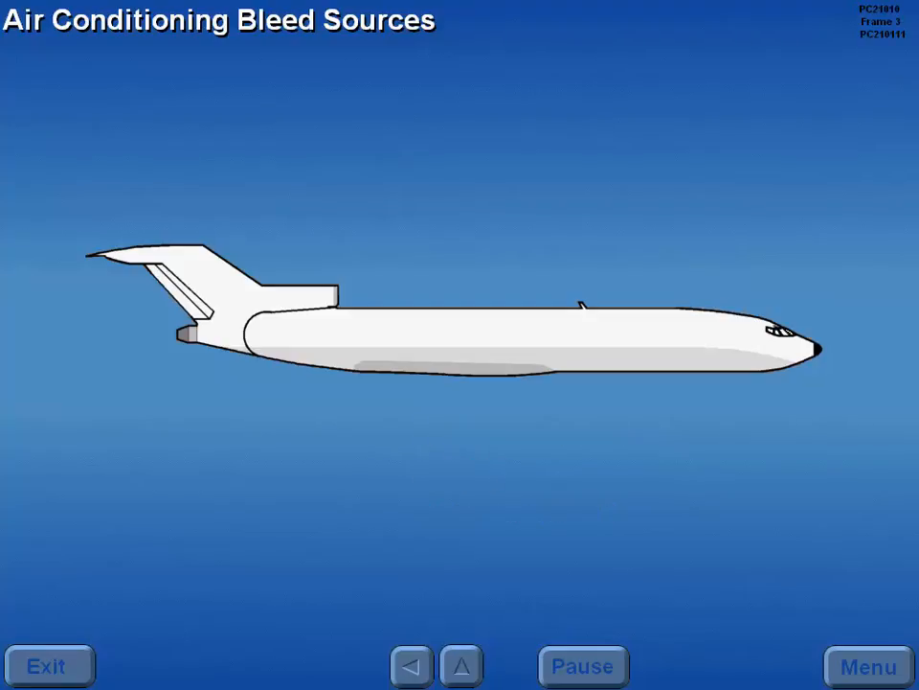
left_click(462, 667)
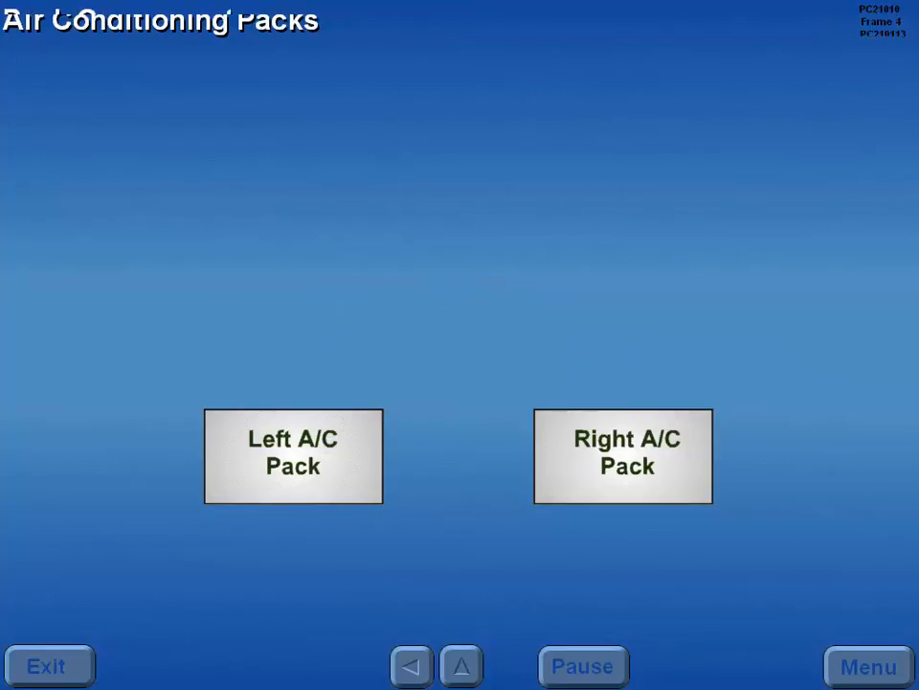
Select the Left A/C Pack box and let its schematic run to the Ram Air slide.
left_click(294, 456)
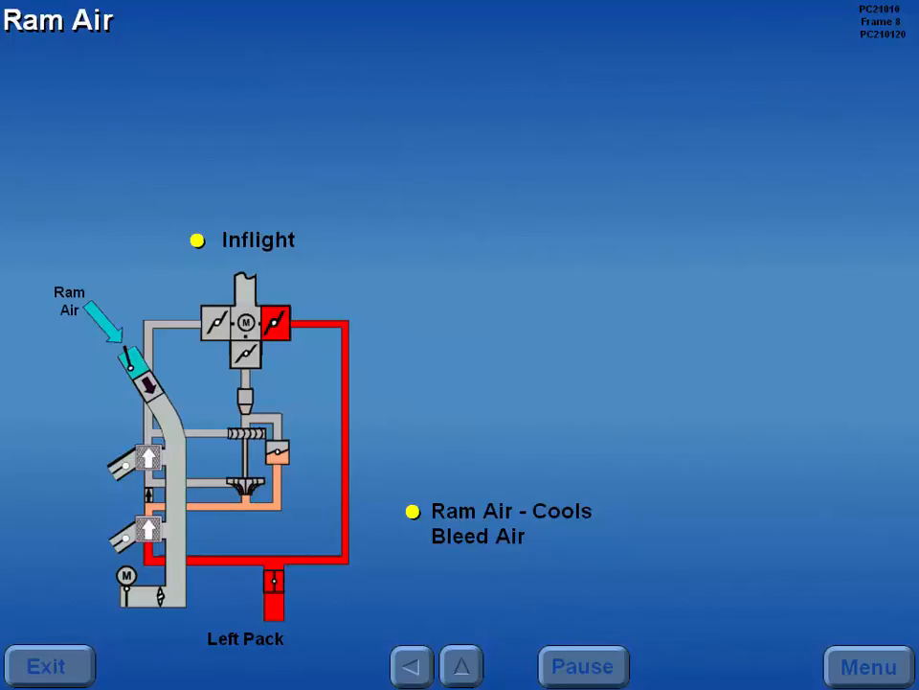
Advance through ram air cooling doors, pack cooling fans and inlet check valve to the ACM slide.
left_click(462, 667)
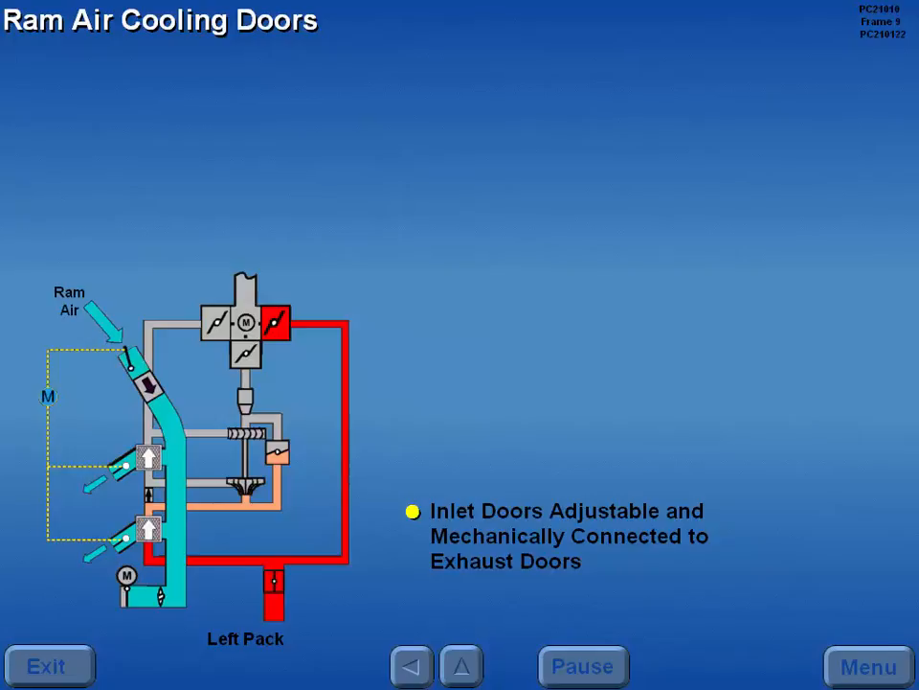
left_click(463, 667)
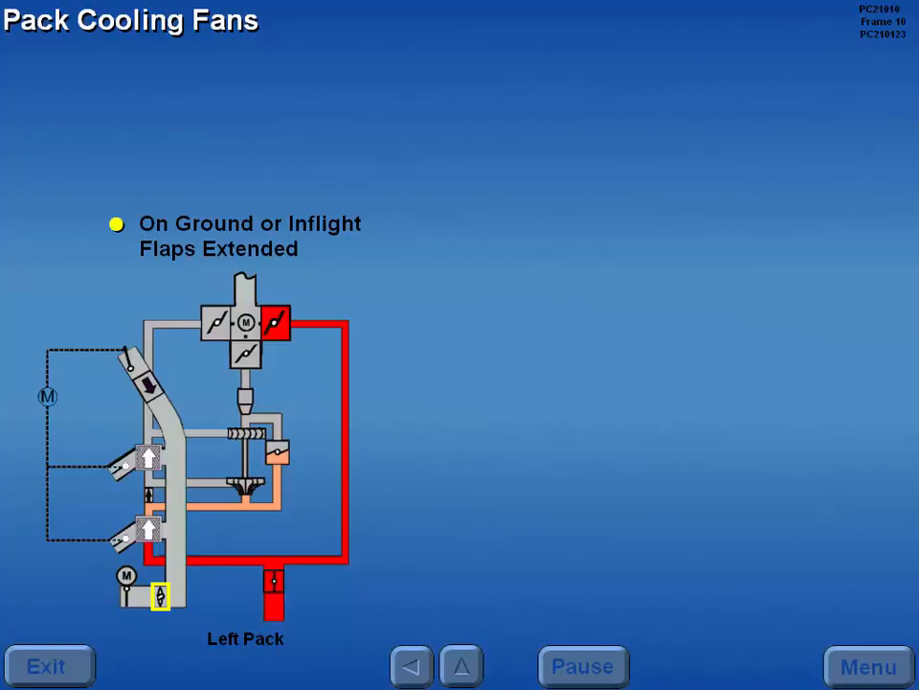
left_click(464, 667)
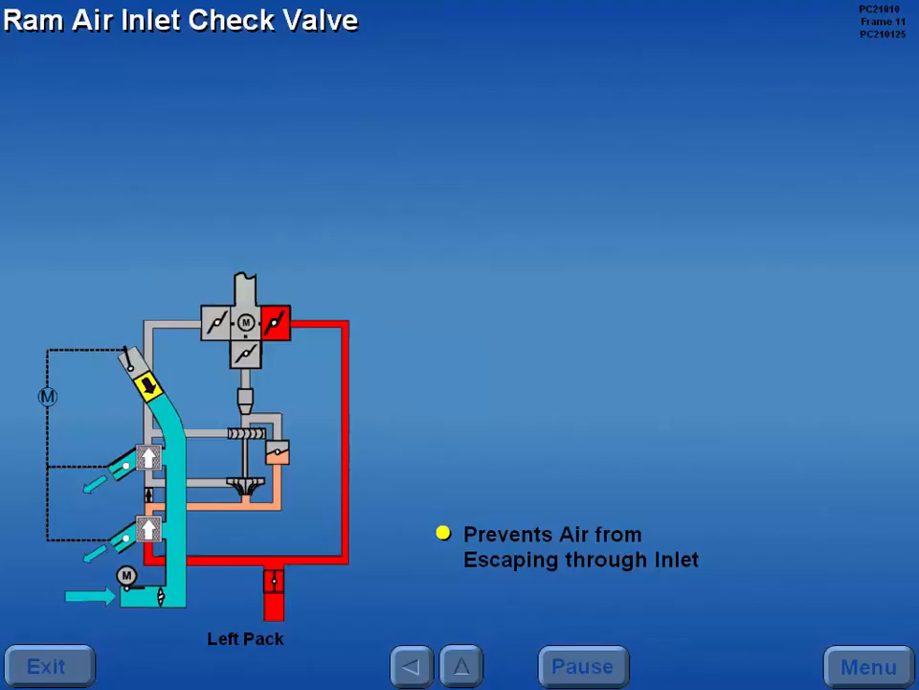
left_click(462, 666)
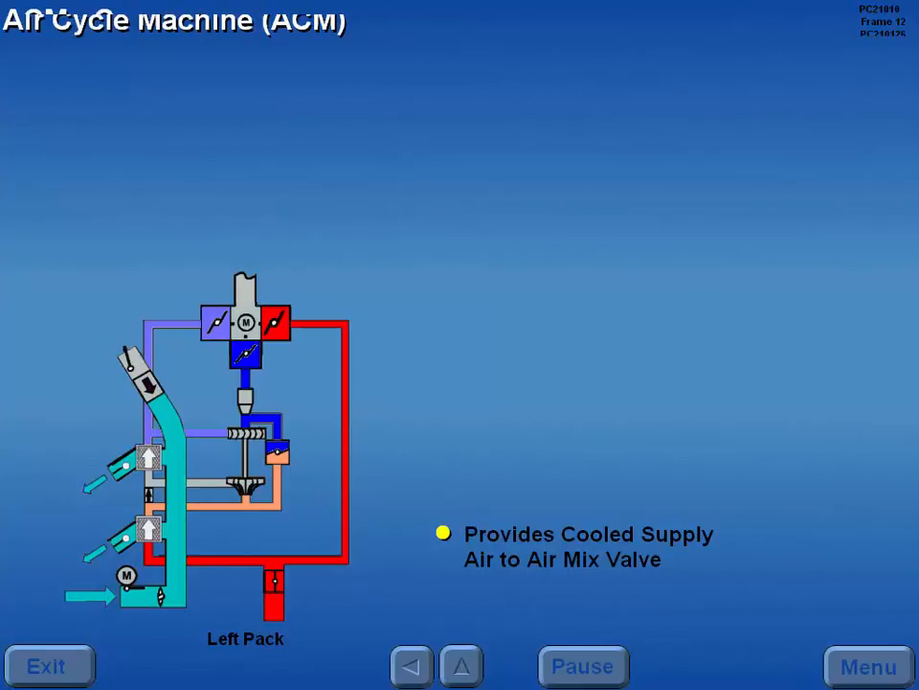
Advance through ACM compressor, secondary heat exchanger, turbine and temperature sensors to the Water Separator slide.
left_click(463, 667)
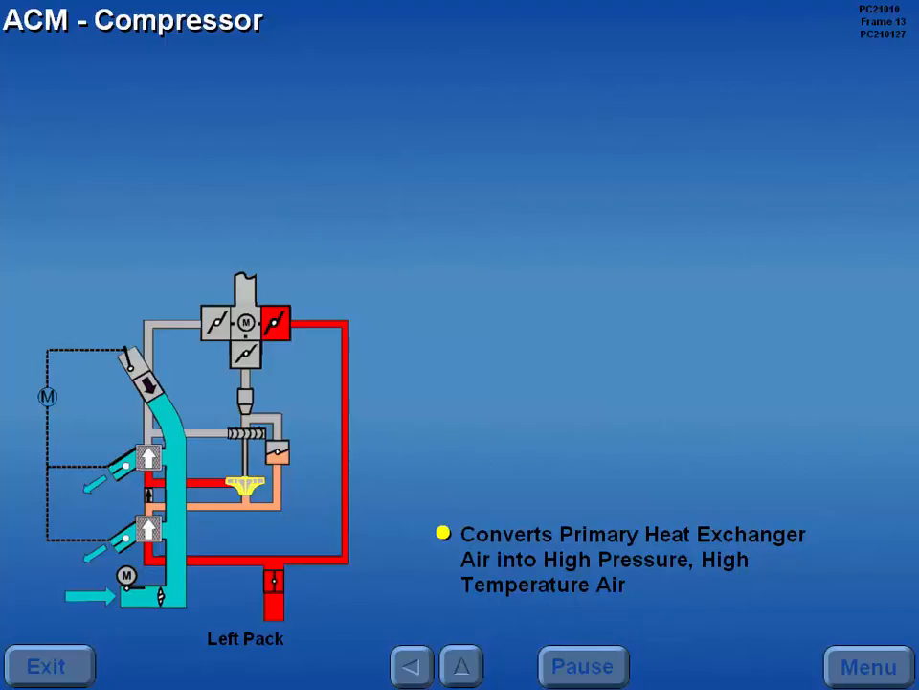
left_click(463, 667)
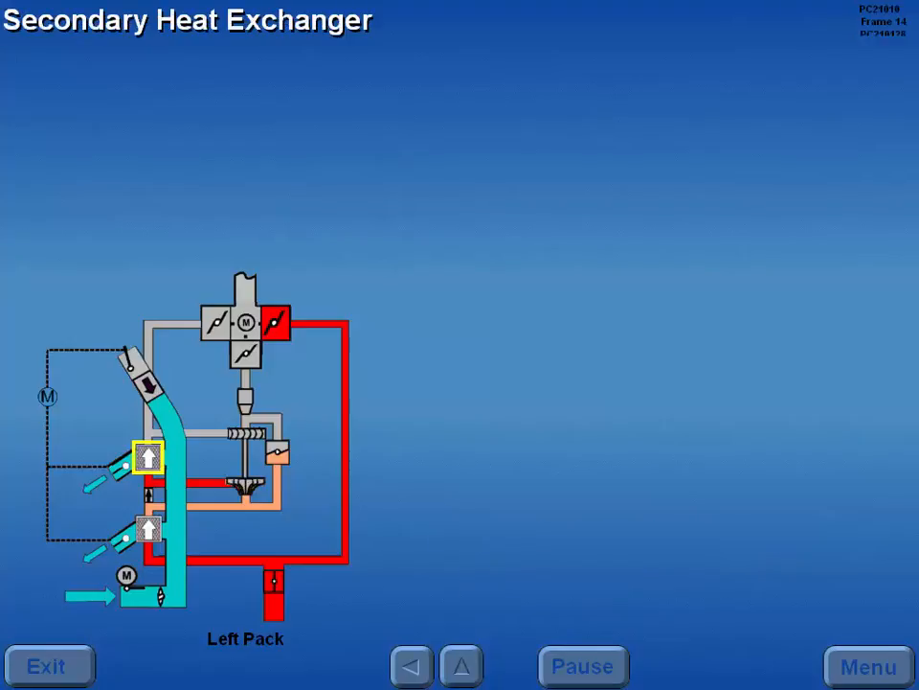
left_click(462, 667)
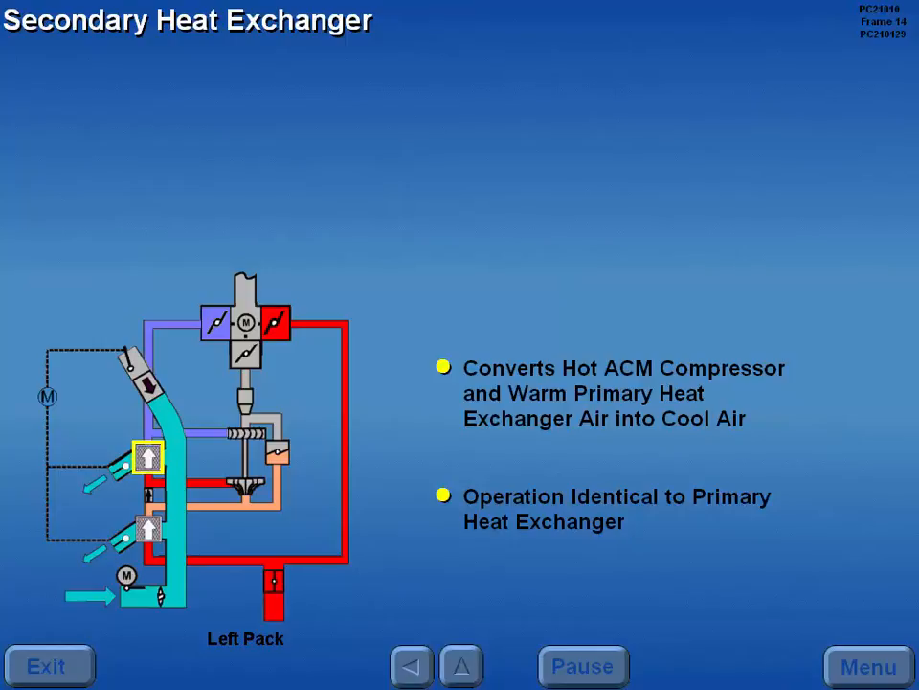
left_click(461, 667)
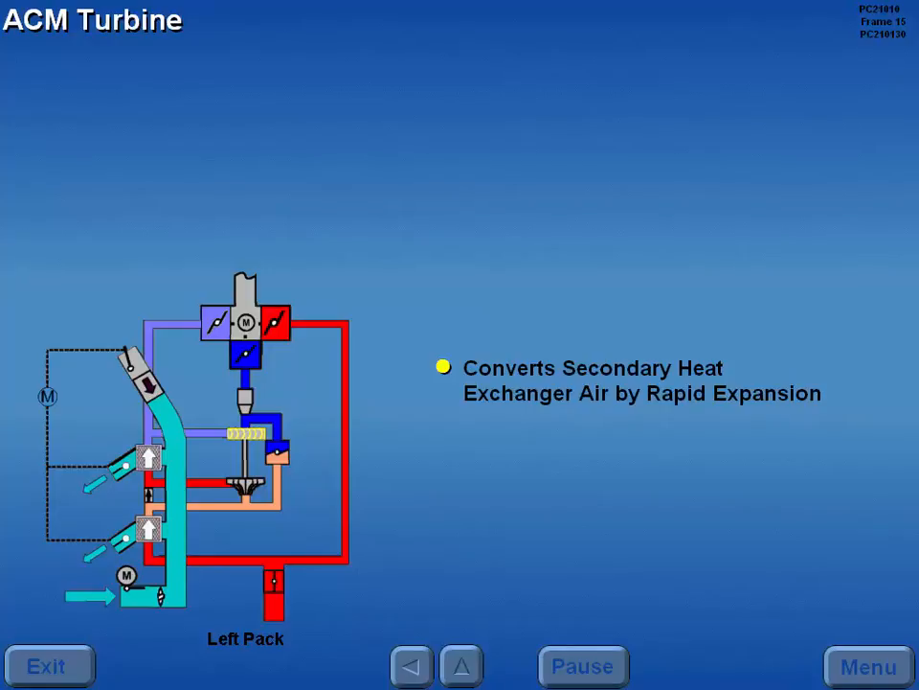
left_click(462, 667)
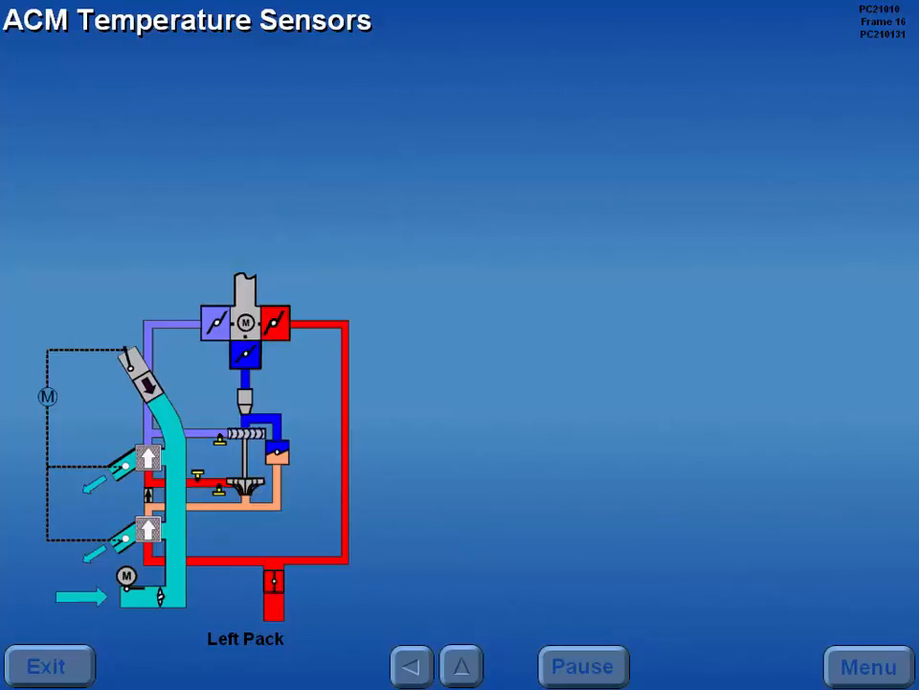
left_click(463, 667)
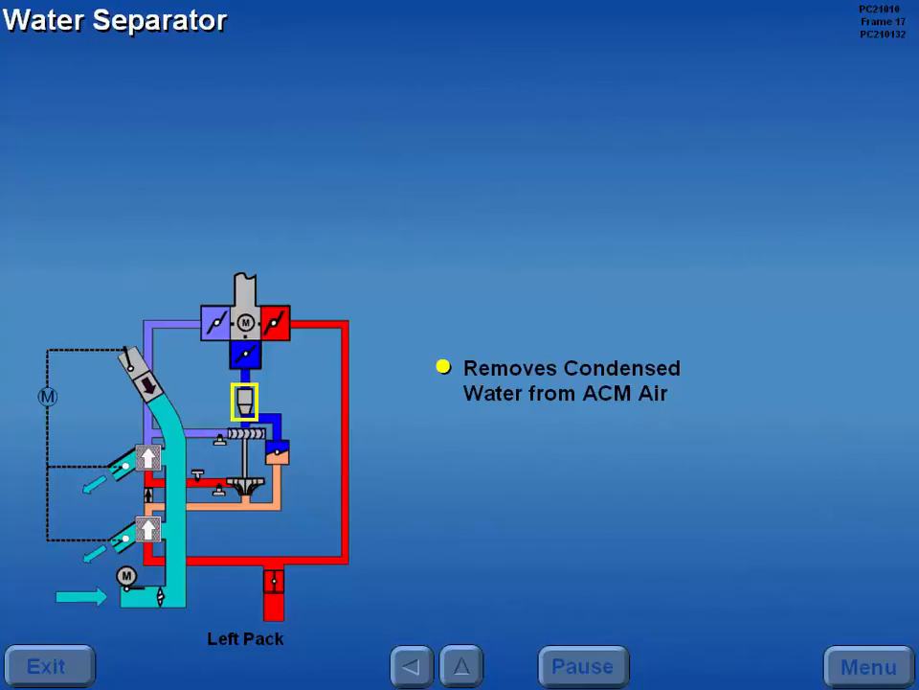
Continue past the next pack component to the Air Mix Valve Components slide.
left_click(463, 667)
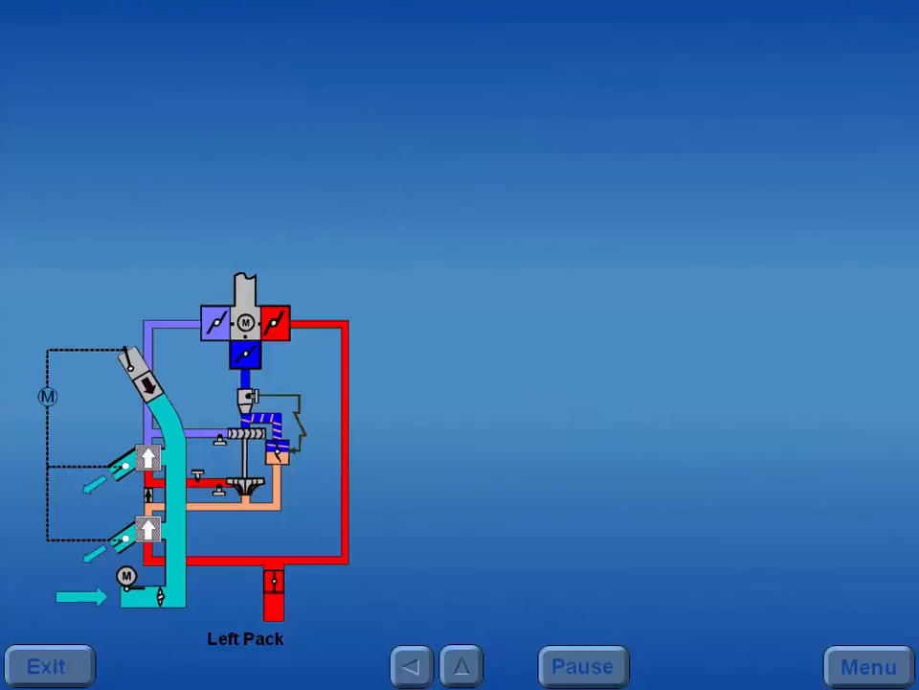
left_click(245, 330)
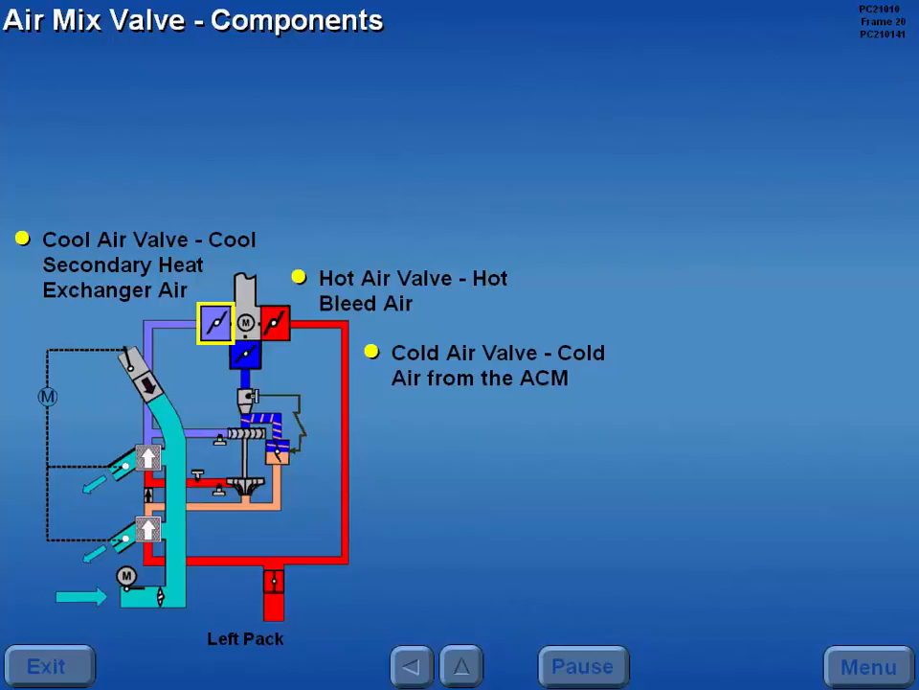
Continue into the air distribution slides up to the Air Conditioning System Check Valves slide.
left_click(462, 666)
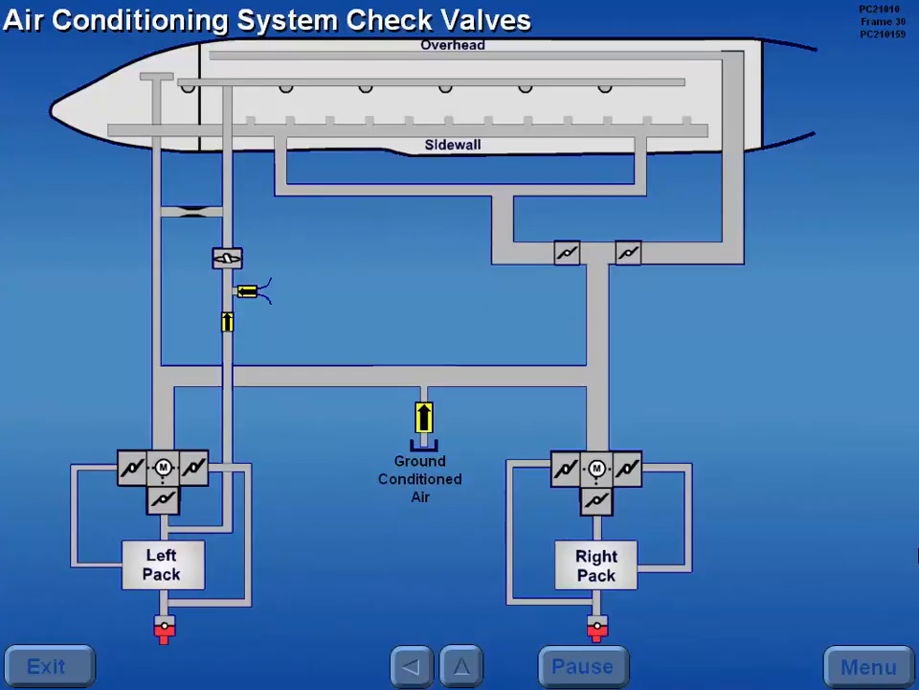
Reveal the check valve purpose, pass the Air Distribution Temperature Sensors slide and reach the Captains and First Officers controls.
left_click(245, 291)
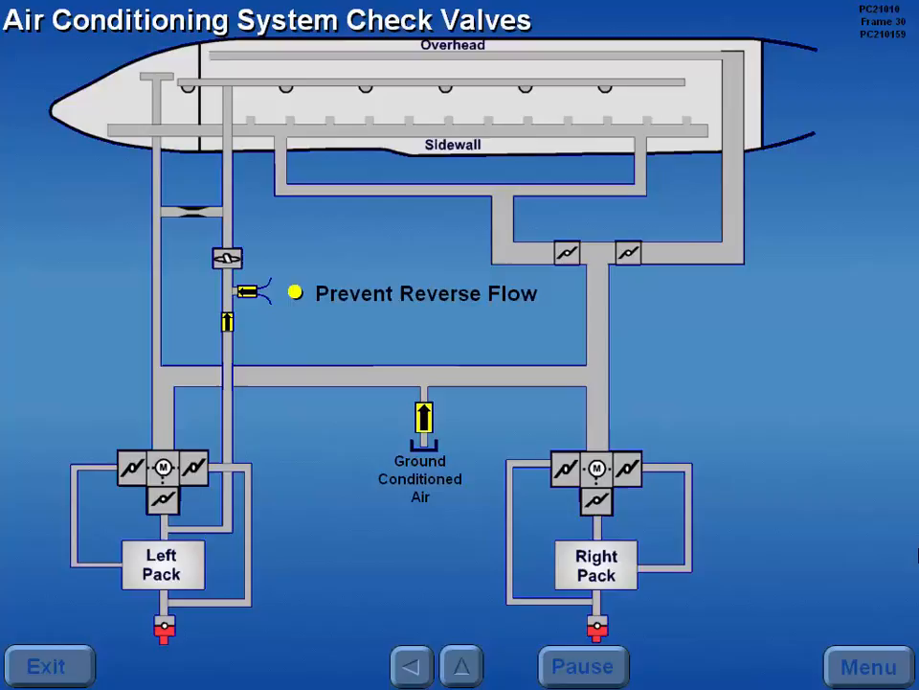
left_click(461, 667)
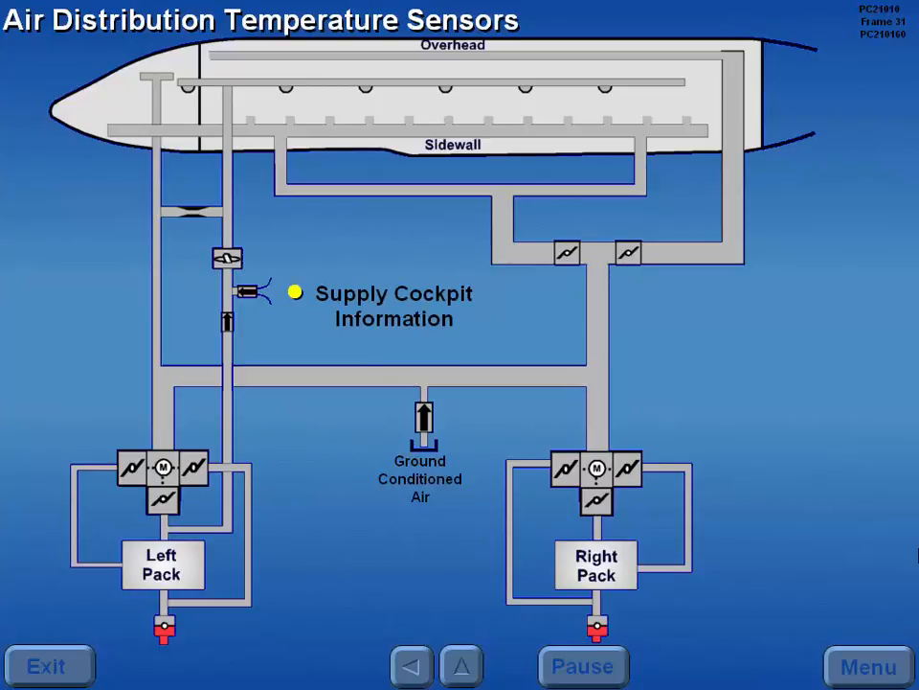
left_click(582, 348)
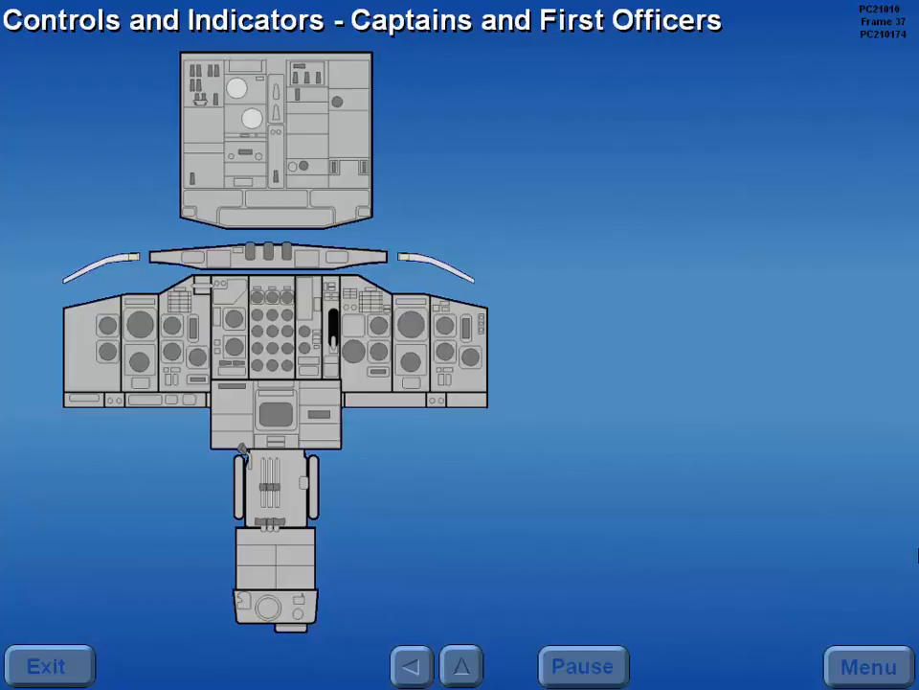
Advance to the Second Officer controls slide and reveal the air conditioning panel close-up.
left_click(463, 667)
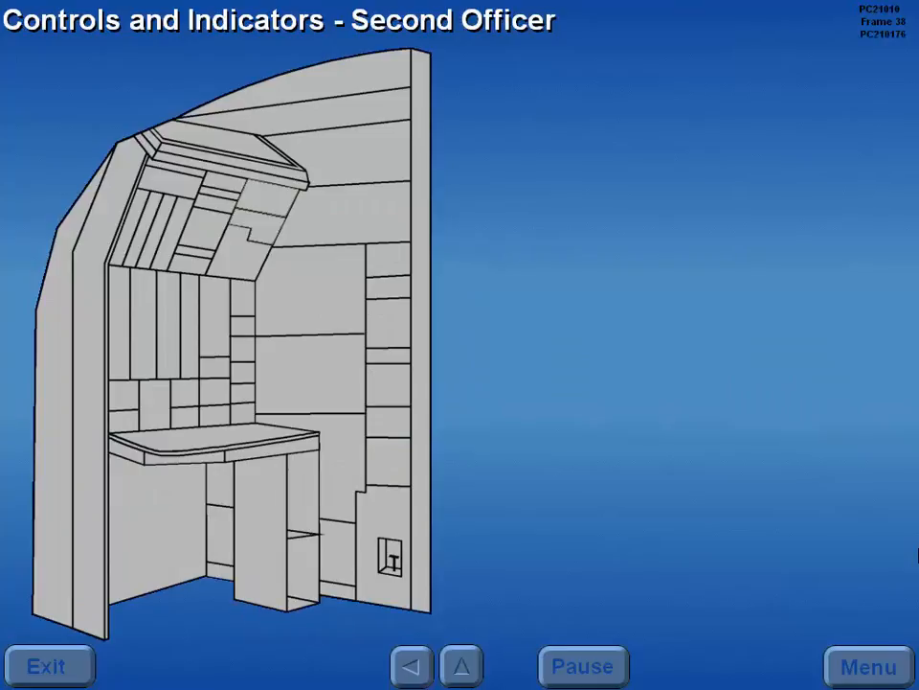
left_click(253, 207)
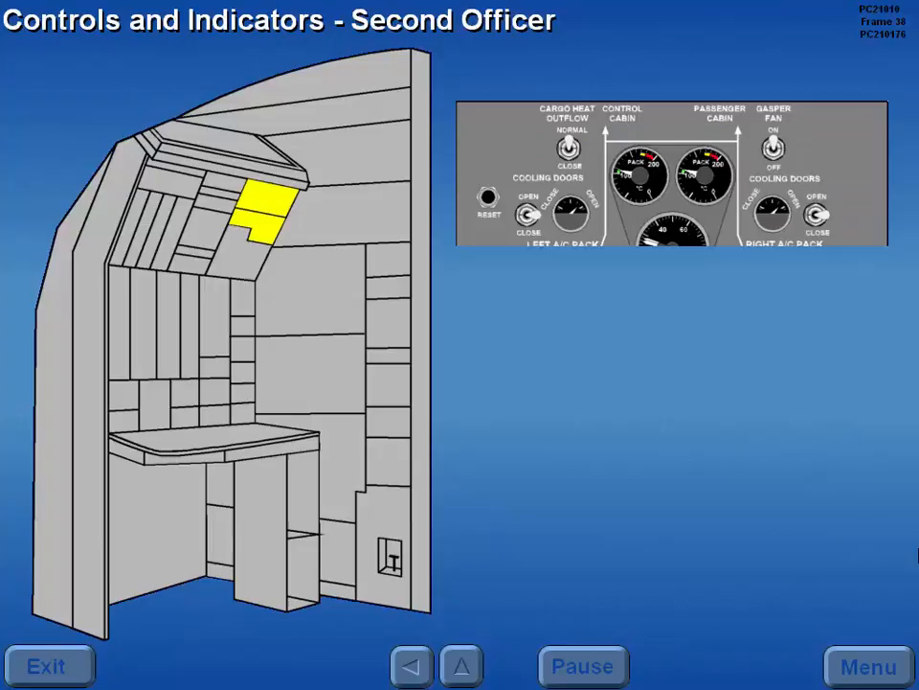